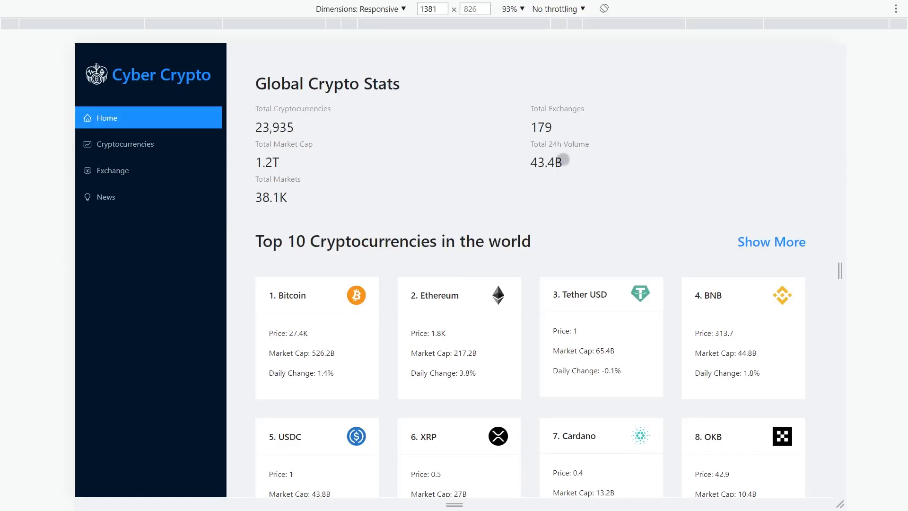
- Scroll through the dashboard's stats and top-ten coin cards before leaving it
scroll("down", 3)
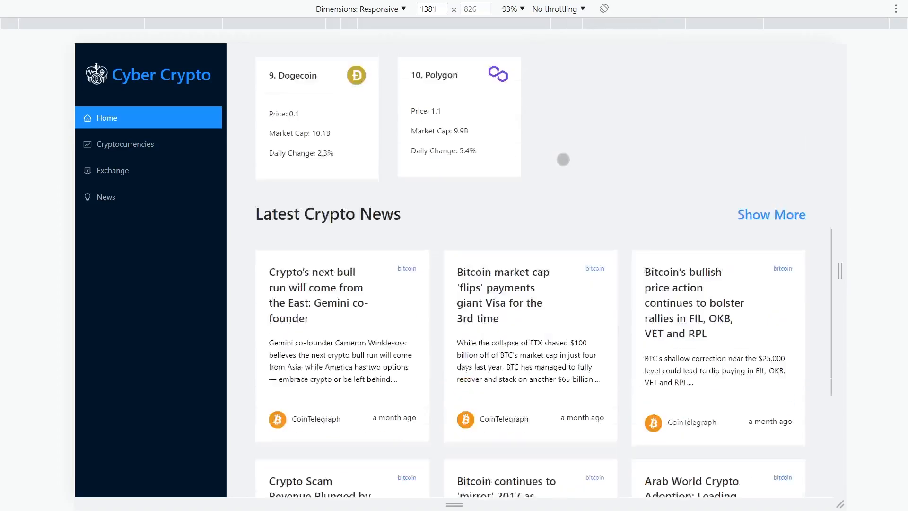
scroll("up", 3)
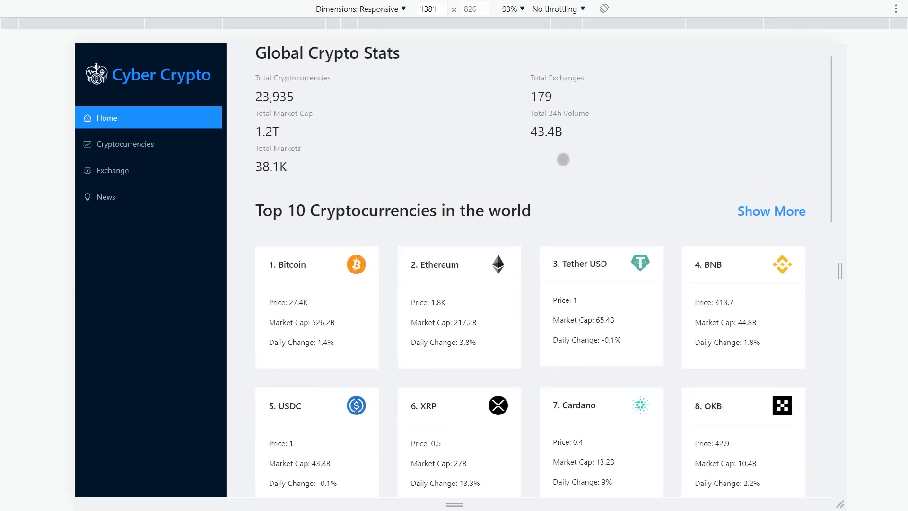
scroll("up", 3)
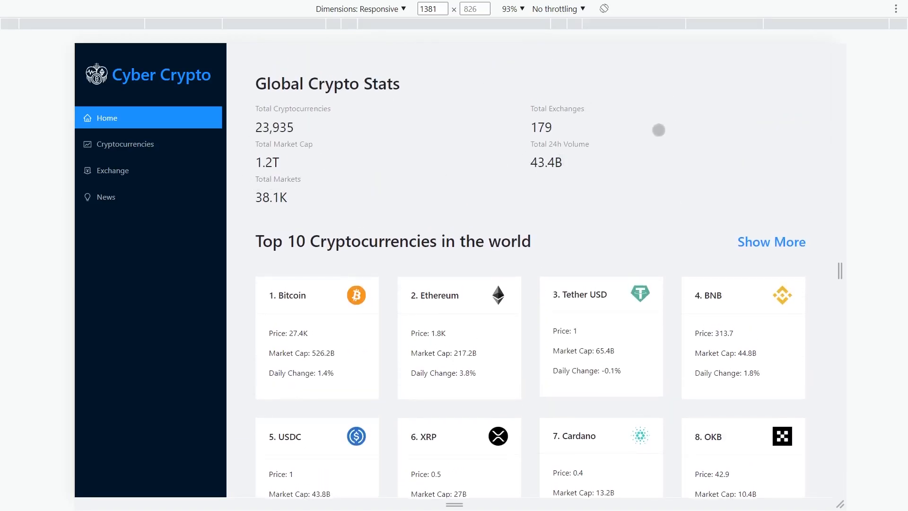
mouse_move(170, 249)
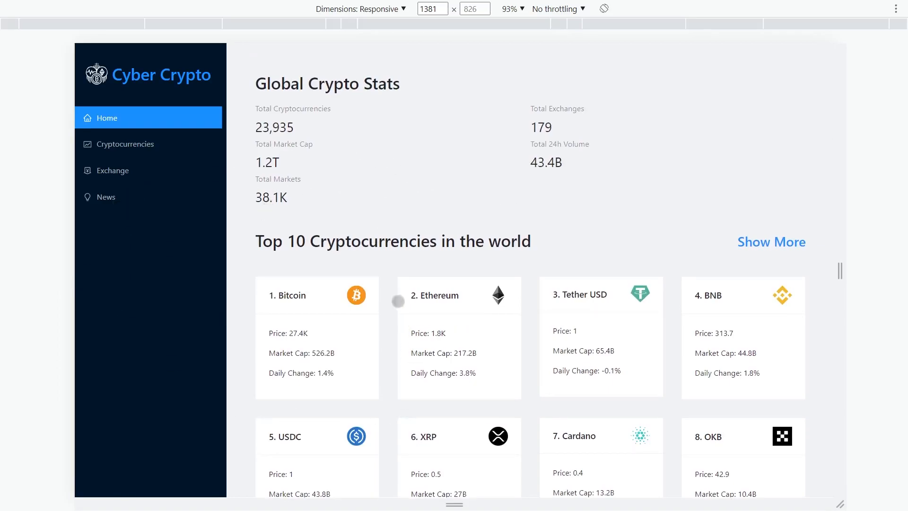
scroll("down", 3)
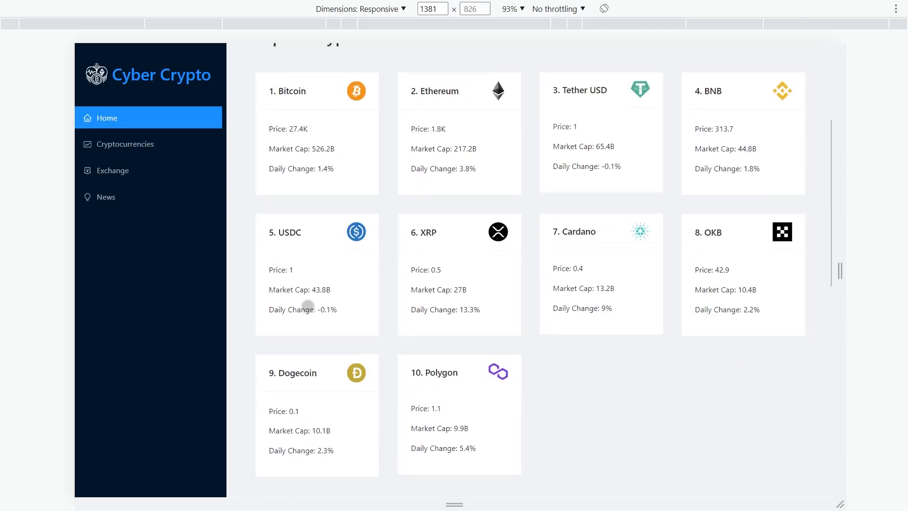
scroll("up", 3)
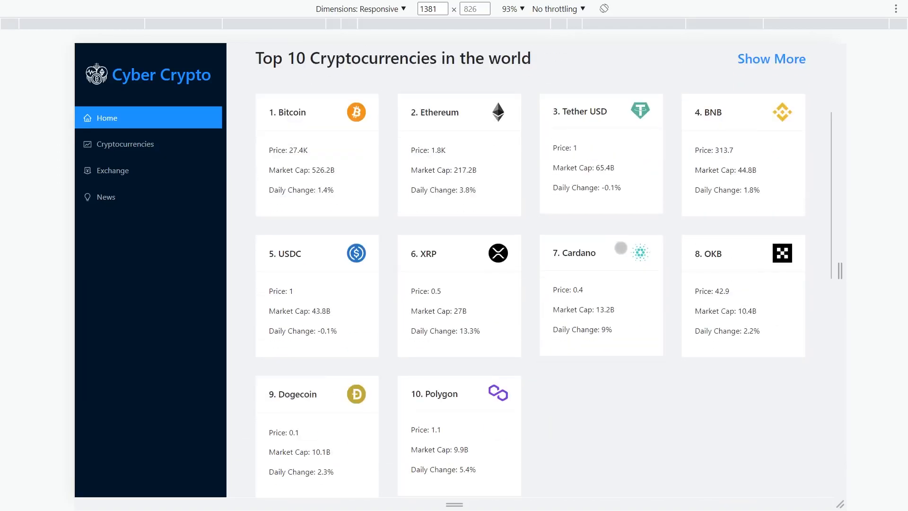
scroll("up", 3)
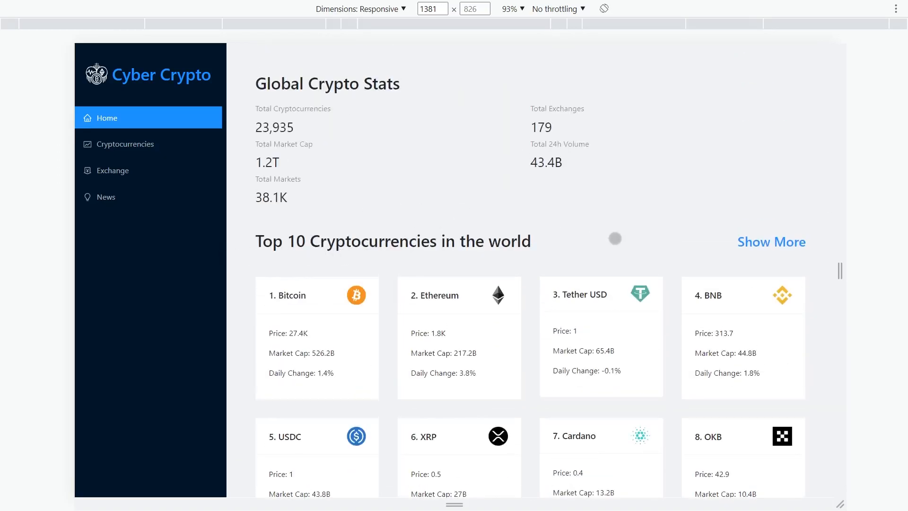
scroll("down", 3)
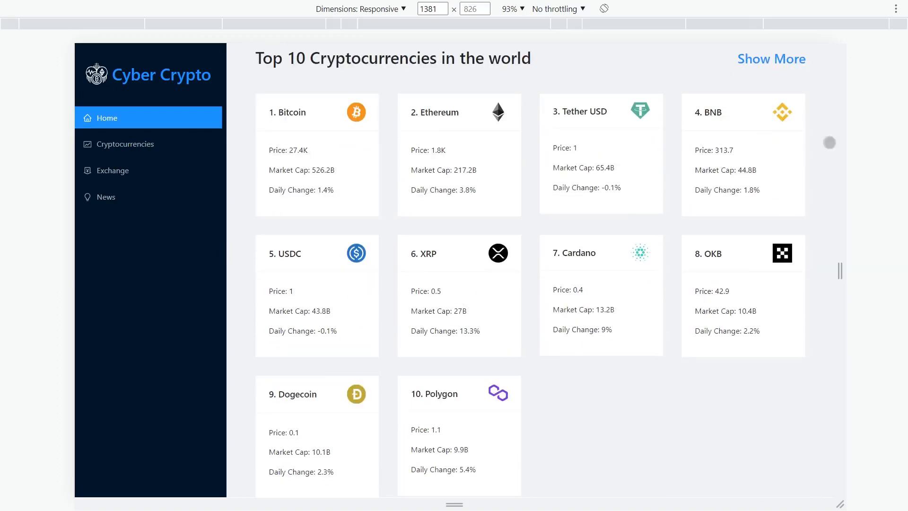
mouse_move(500, 218)
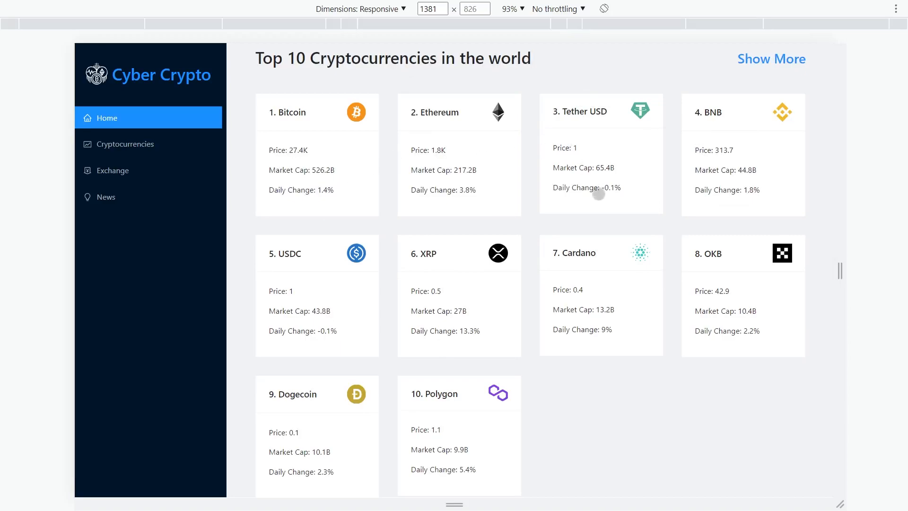
mouse_move(639, 173)
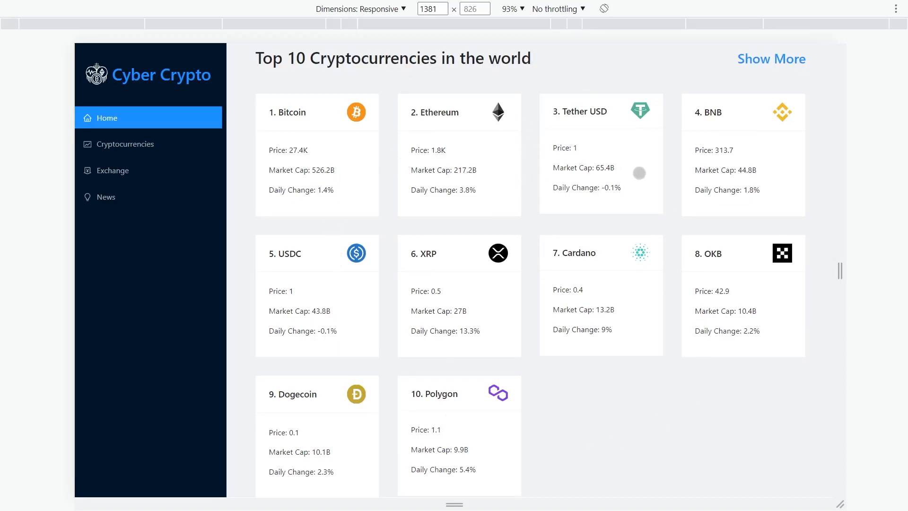
scroll("down", 3)
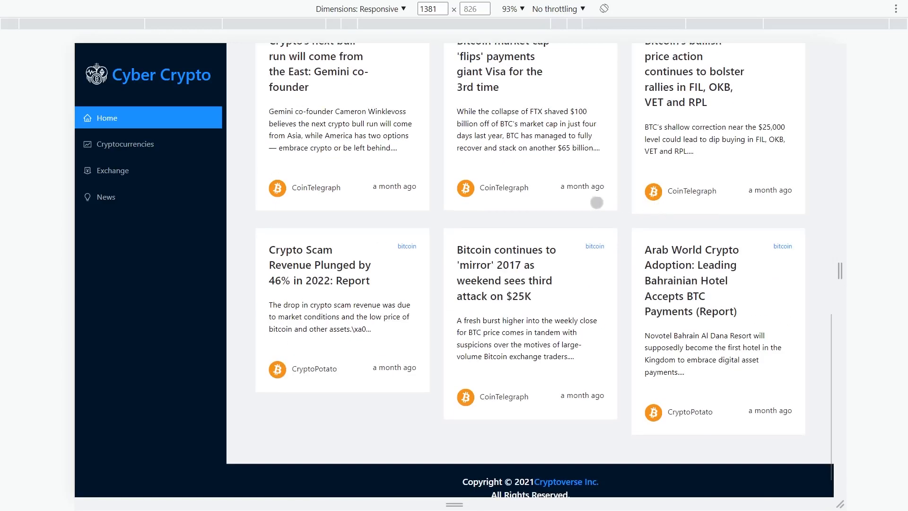
scroll("up", 3)
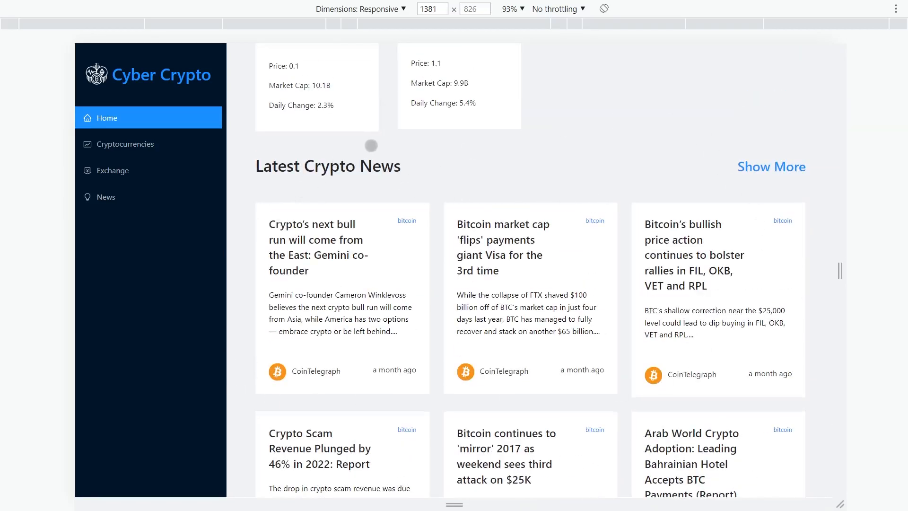
scroll("down", 3)
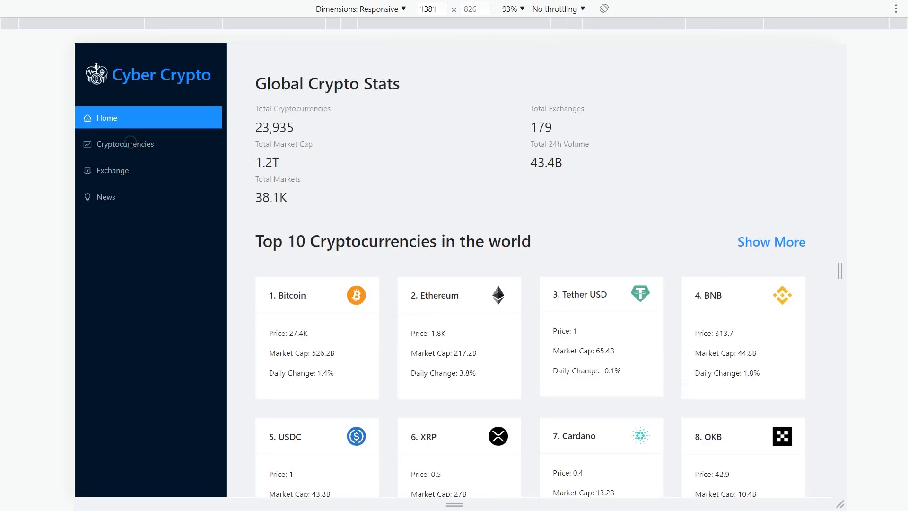
- Switch to the Cryptocurrencies page and browse its full coin list down past the fifties and back up
left_click(125, 144)
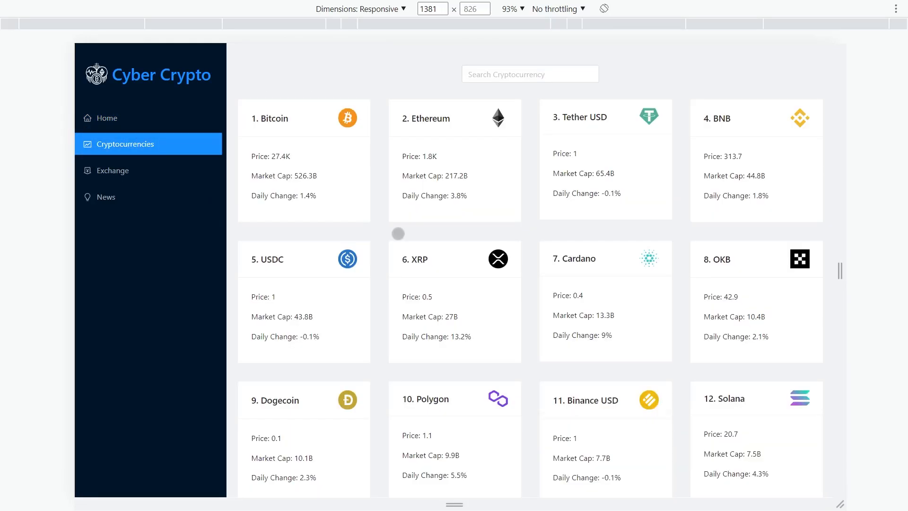
scroll("down", 3)
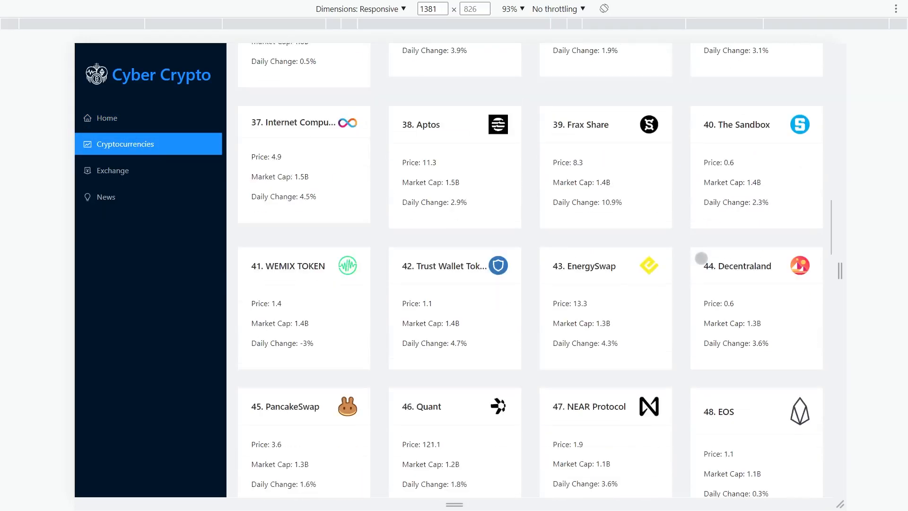
scroll("down", 3)
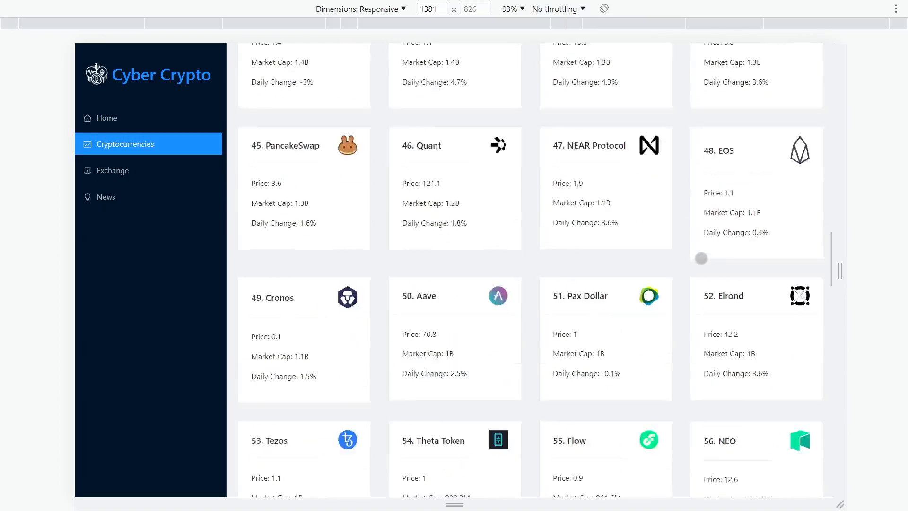
scroll("up", 3)
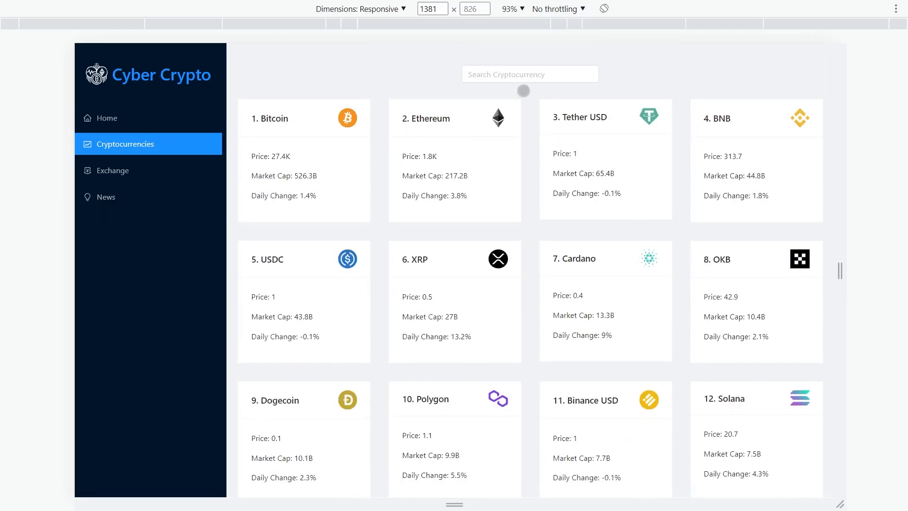
- Filter the cryptocurrency cards by typing 'XE' into the Search Cryptocurrency box to find XRP
left_click(530, 74)
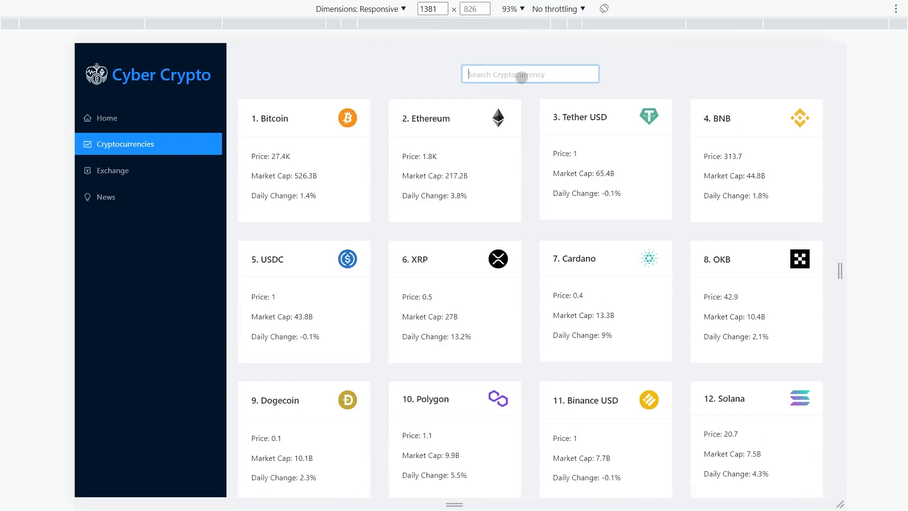
type("XE")
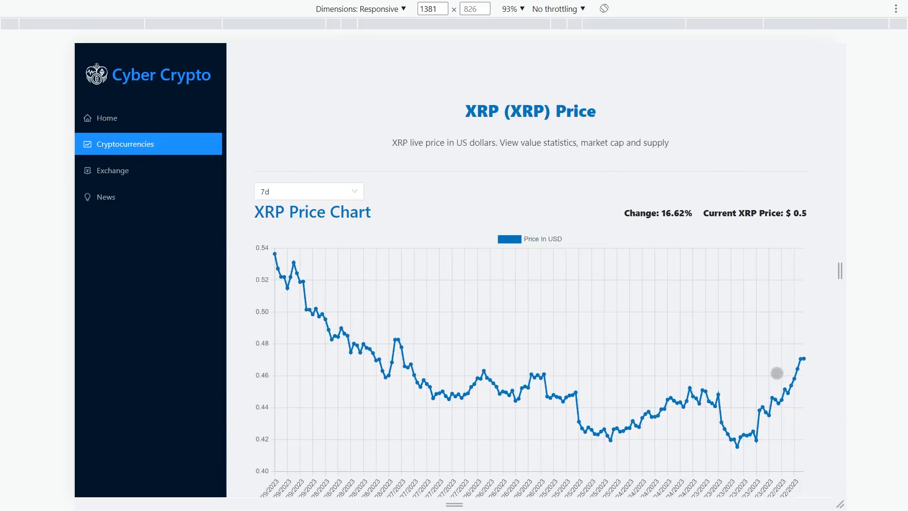
mouse_move(499, 399)
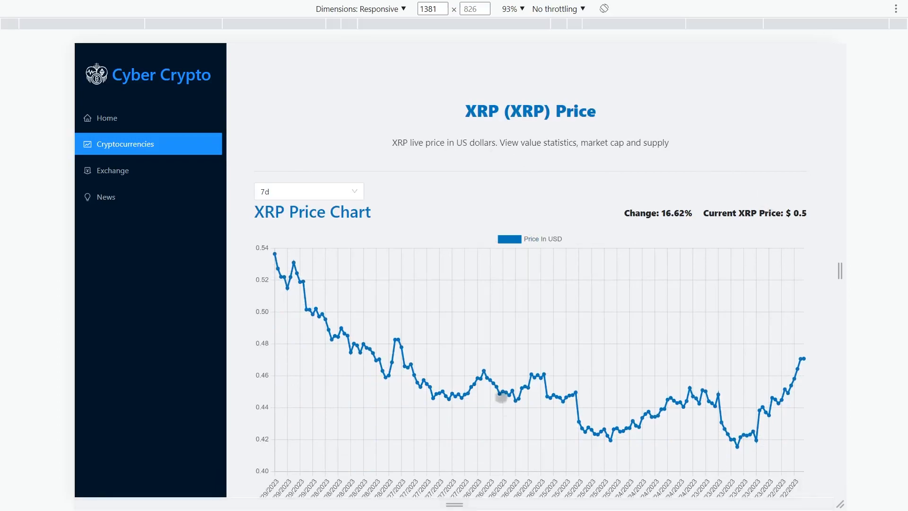
mouse_move(326, 192)
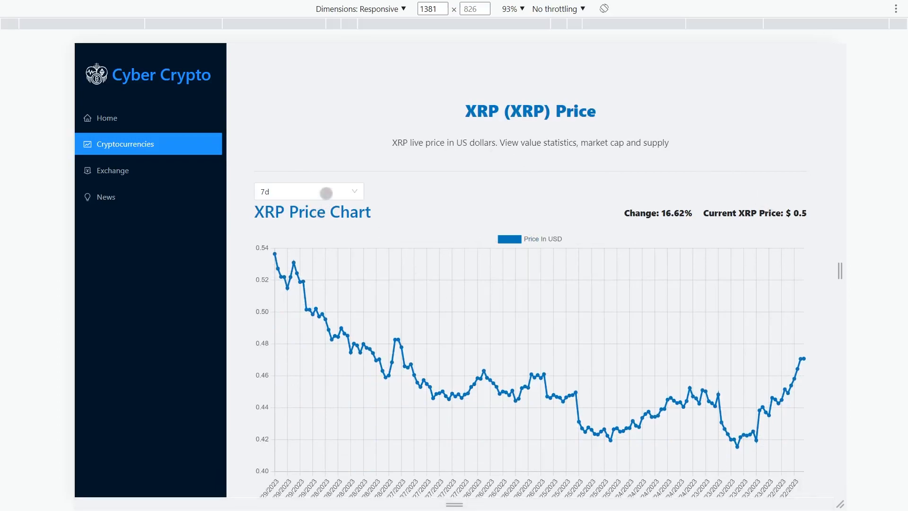
- Switch the XRP price chart to the 1y period, then to 5y showing a -7.56% change
left_click(309, 191)
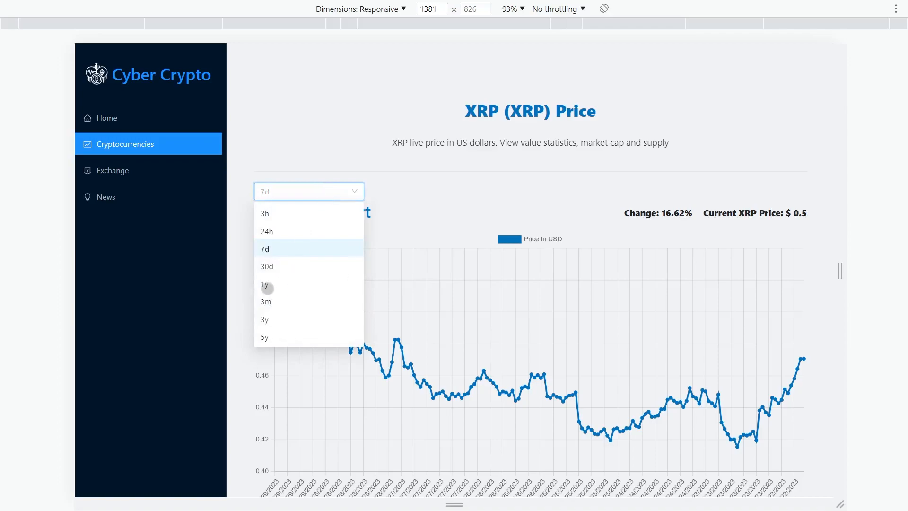
left_click(265, 285)
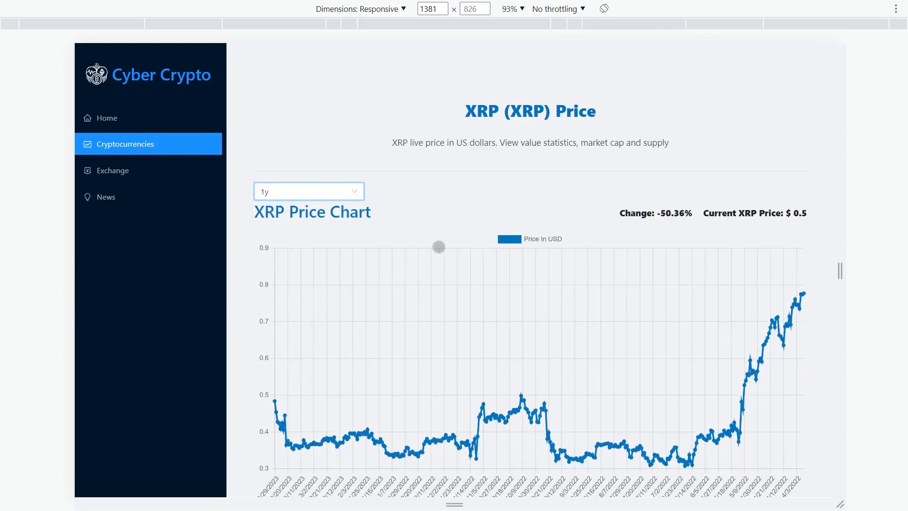
left_click(308, 191)
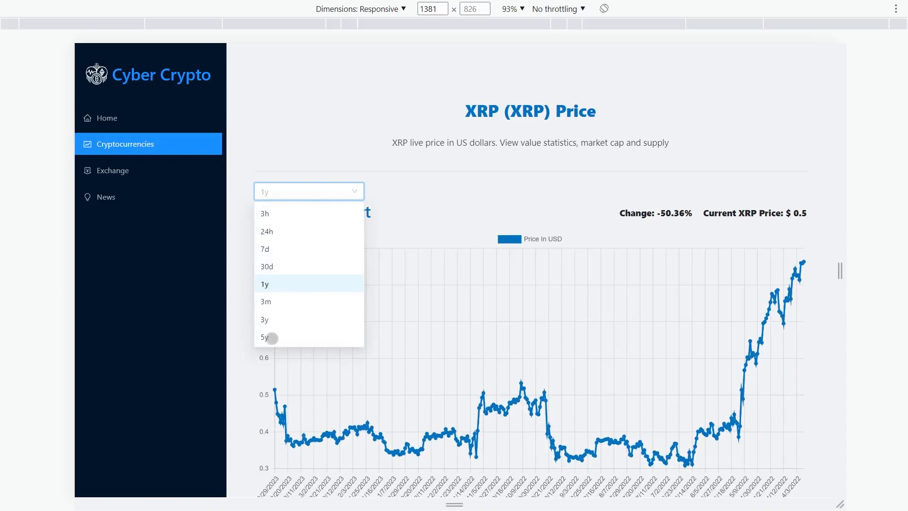
left_click(264, 337)
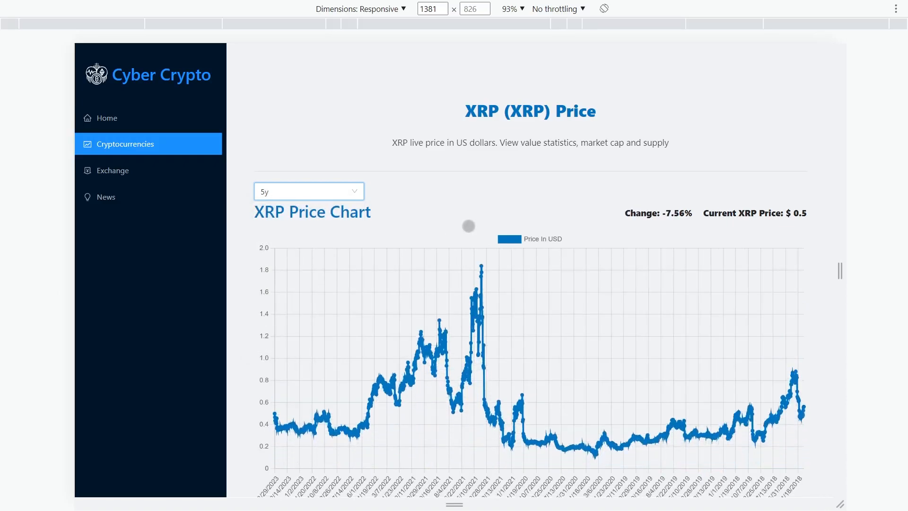
scroll("down", 3)
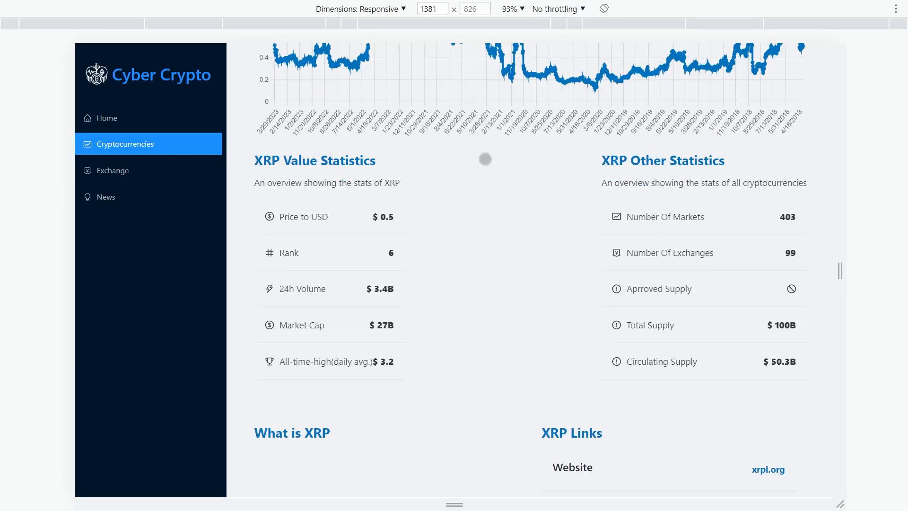
mouse_move(761, 270)
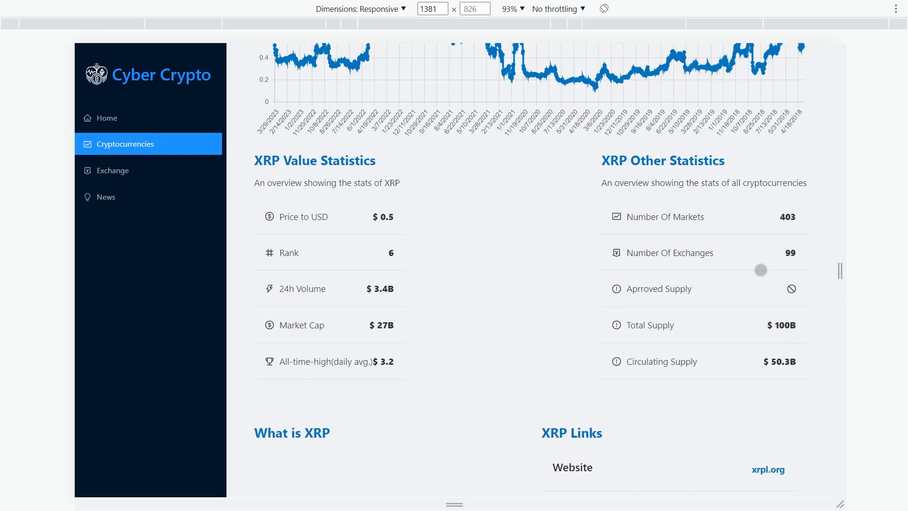
scroll("up", 3)
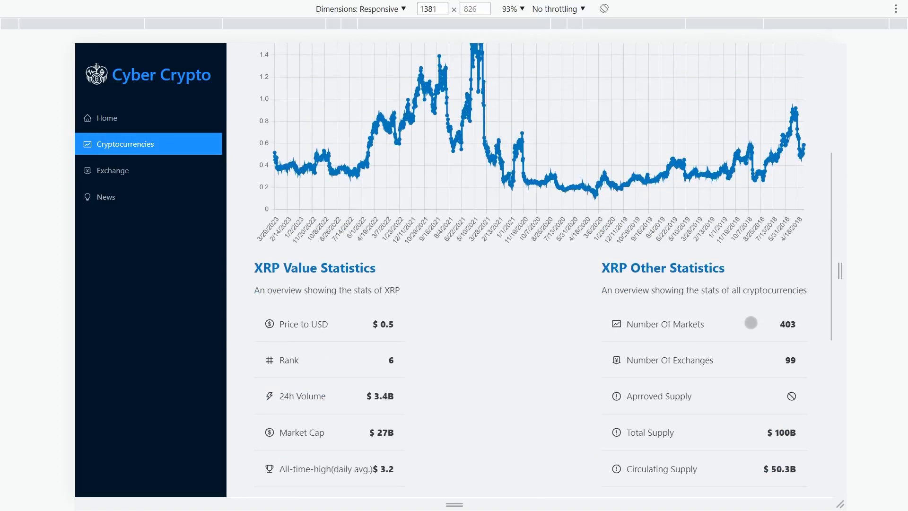
scroll("up", 3)
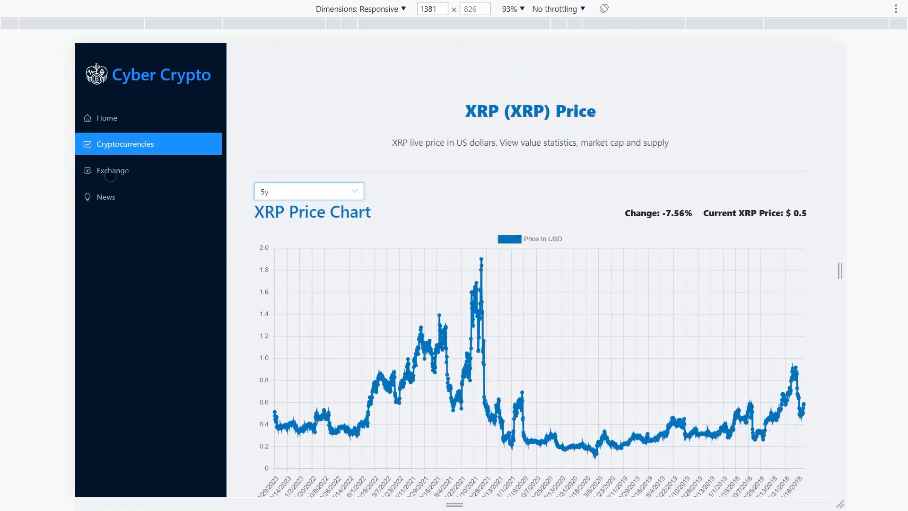
- Go to Exchanges, expand Binance and Bybit details, and follow Binance's Coinranking Page link
left_click(113, 171)
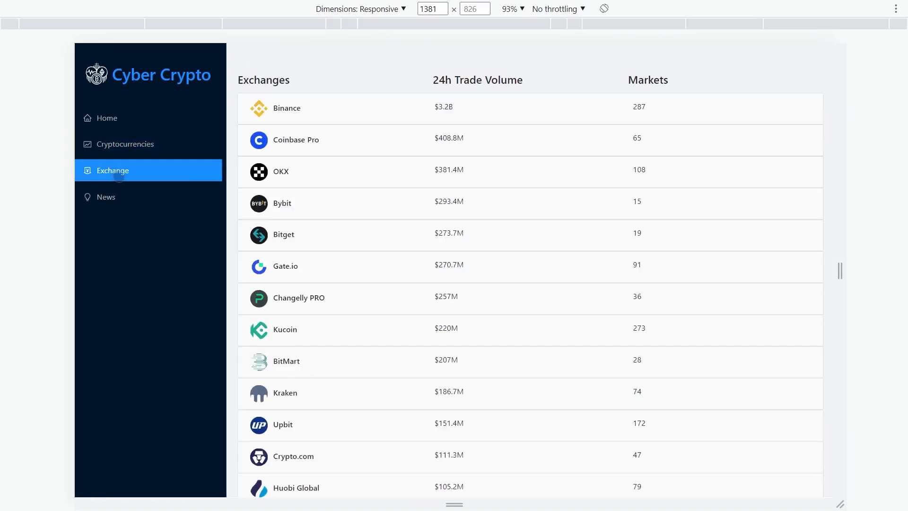
mouse_move(448, 311)
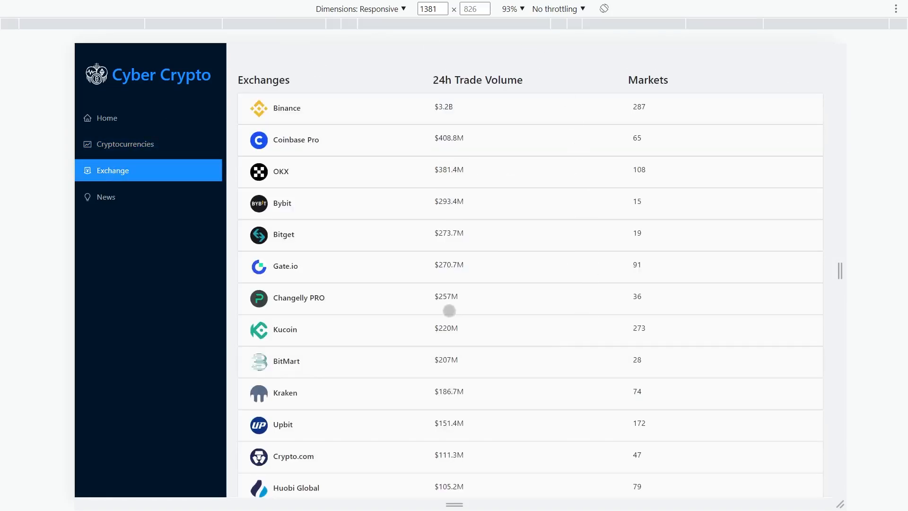
left_click(287, 108)
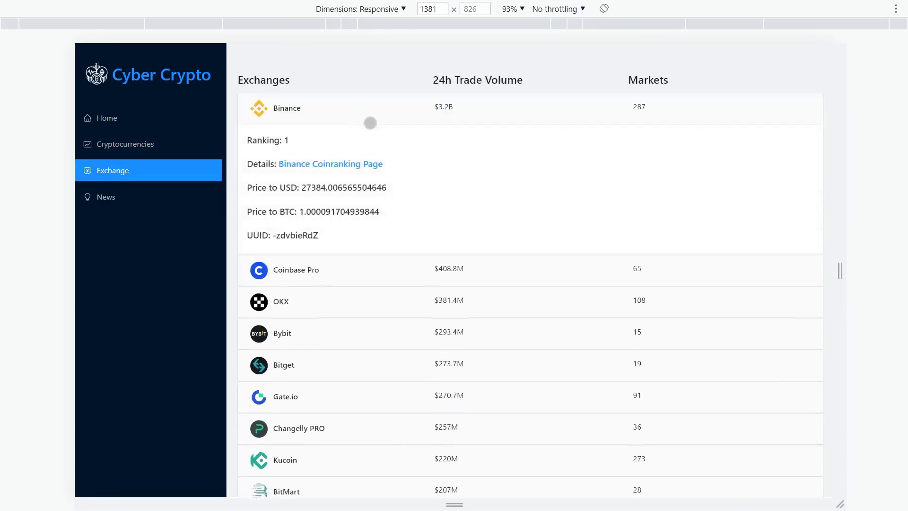
left_click(282, 333)
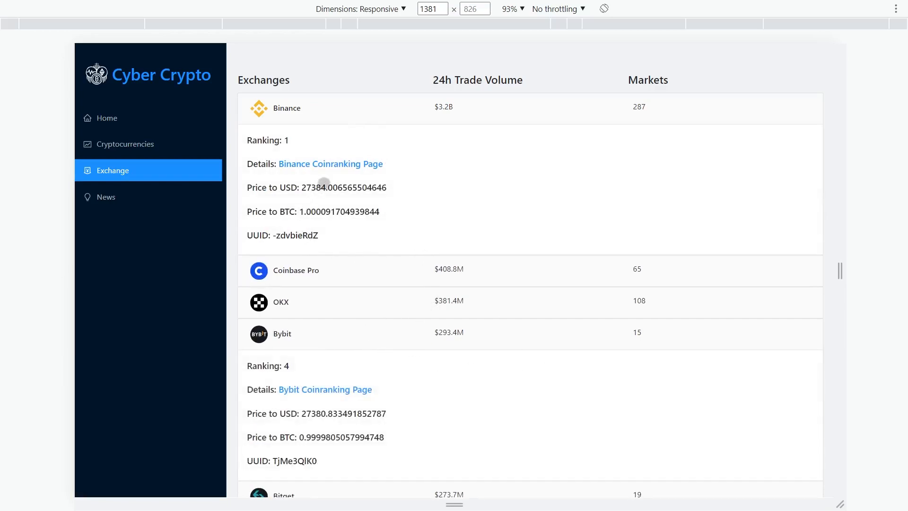
left_click(331, 164)
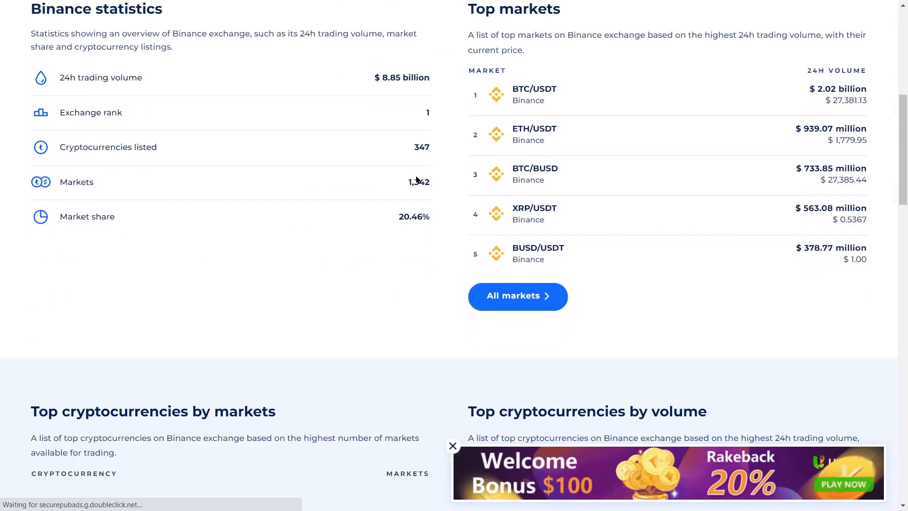
- Expand LBank's ranking and price details, then move on to the News page of bitcoin articles
scroll("up", 3)
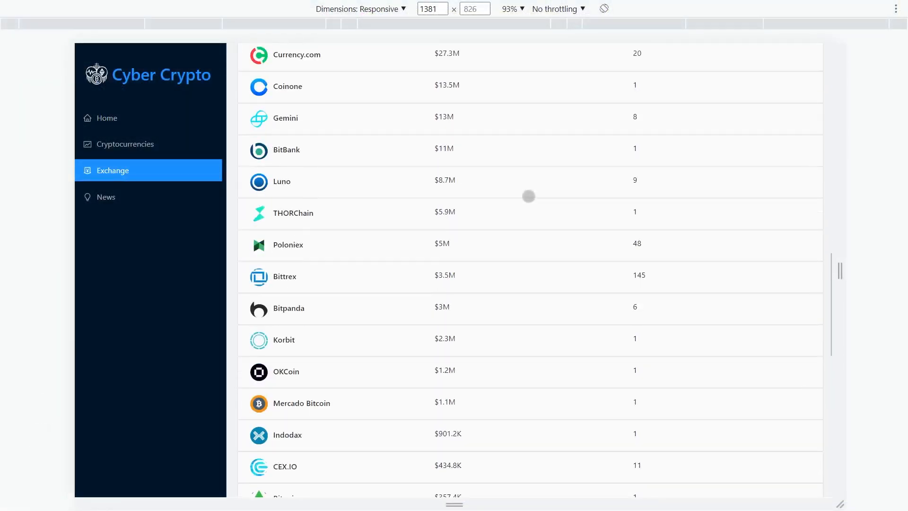
scroll("down", 3)
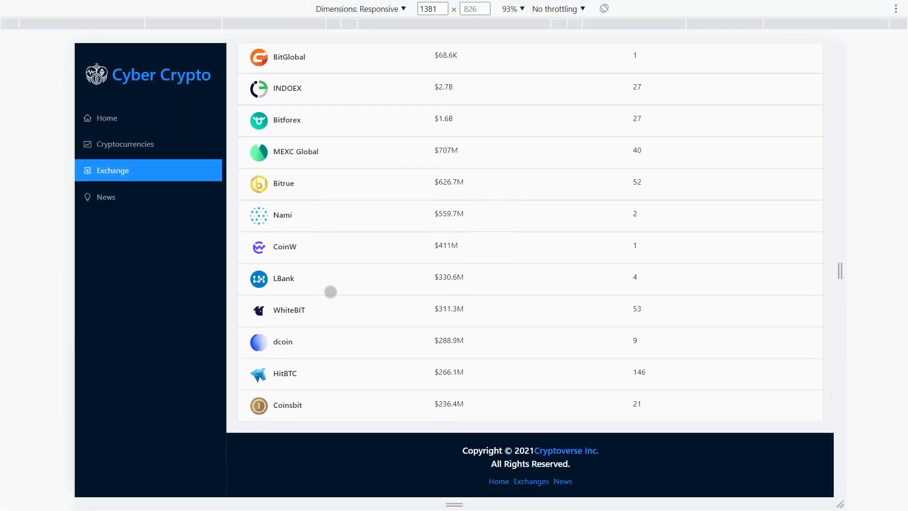
left_click(283, 278)
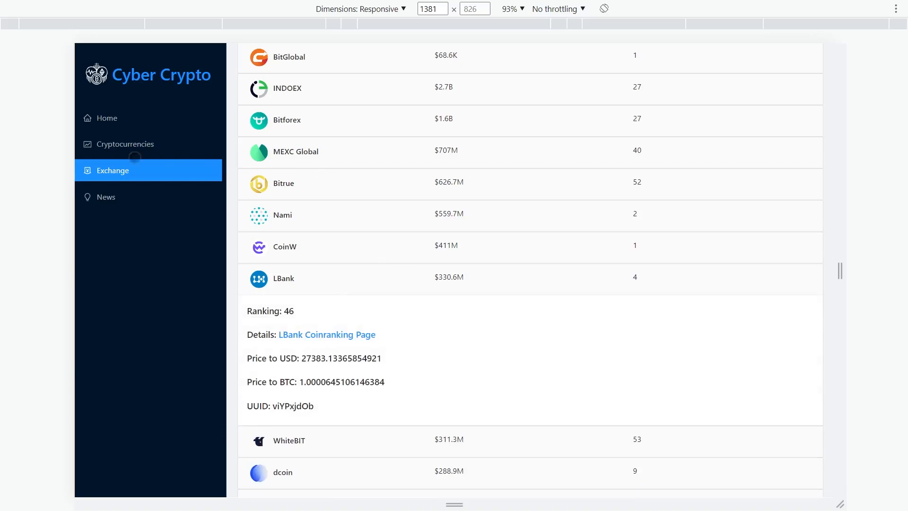
left_click(106, 197)
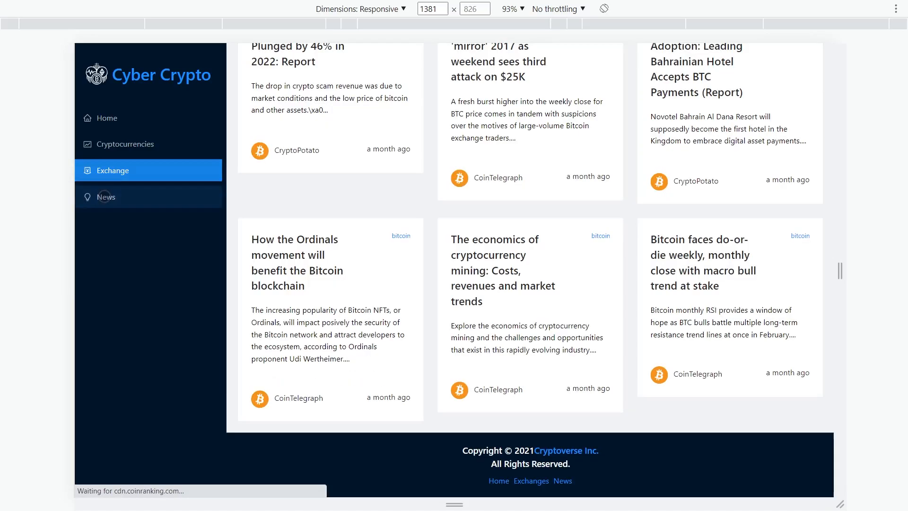
- Filter the news to Ethereum stories via the Select a Crypto dropdown, choosing Ethereum twice
left_click(106, 197)
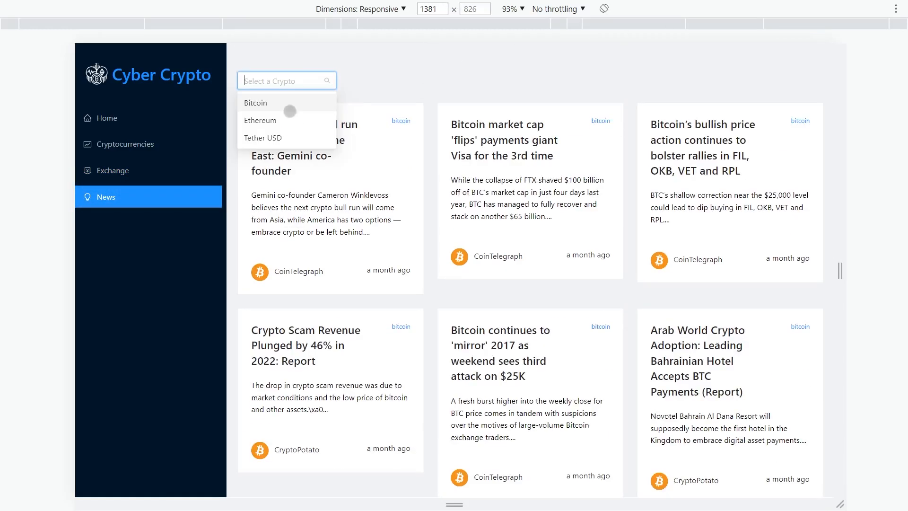
left_click(260, 120)
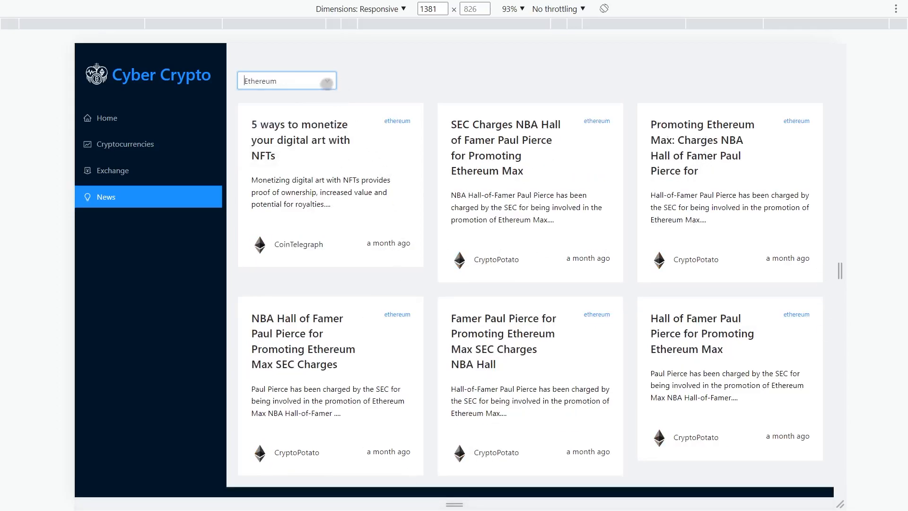
left_click(286, 81)
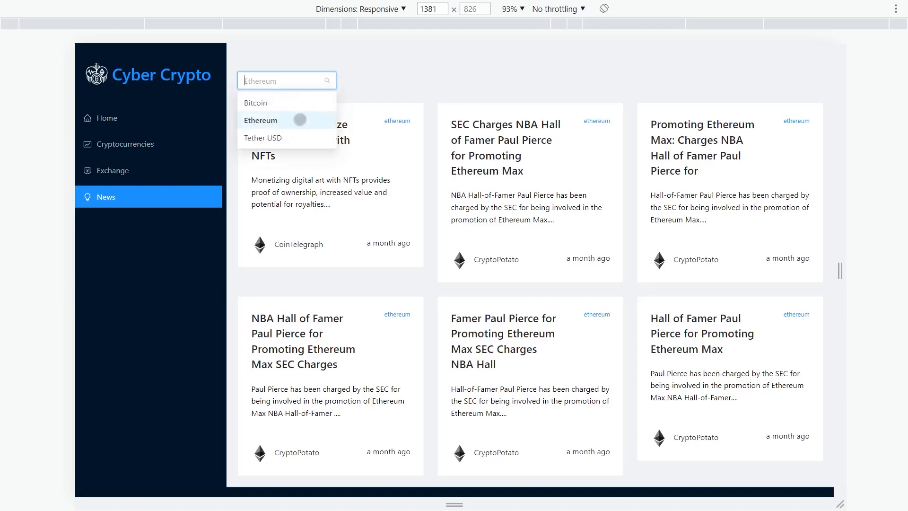
left_click(263, 138)
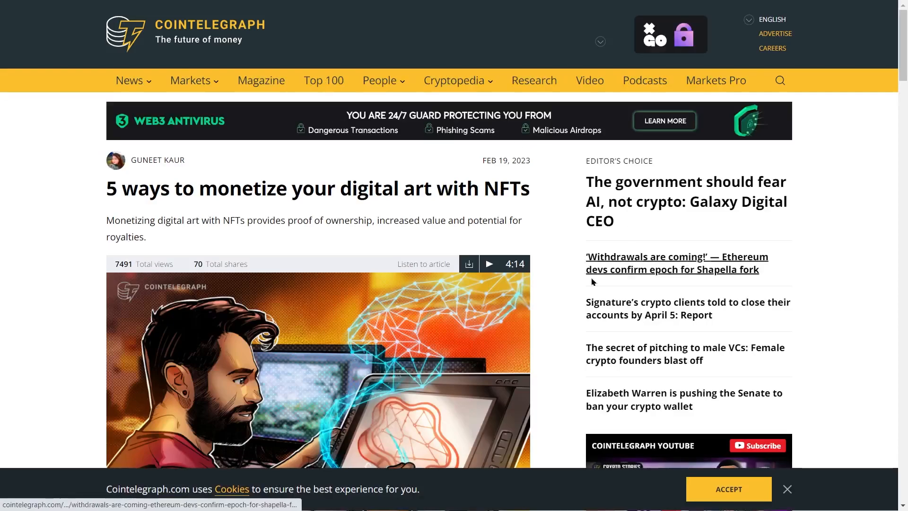
mouse_move(389, 182)
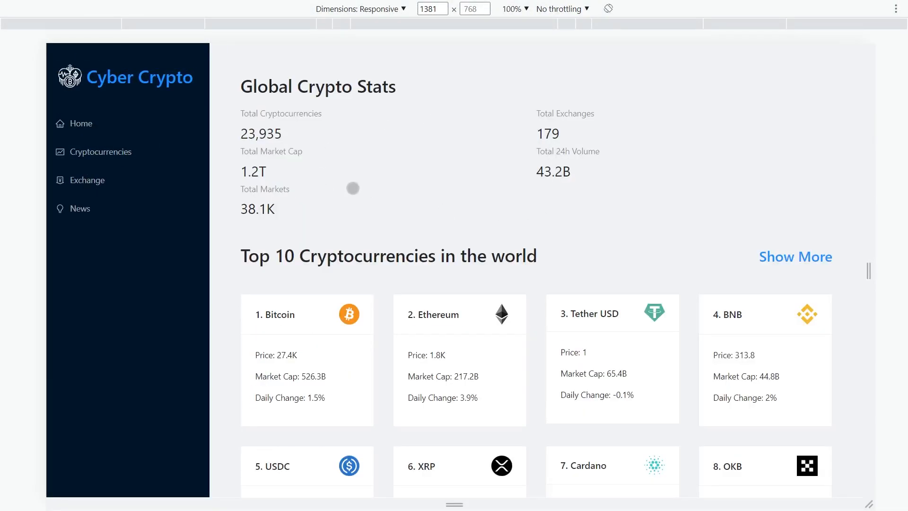
left_click(359, 9)
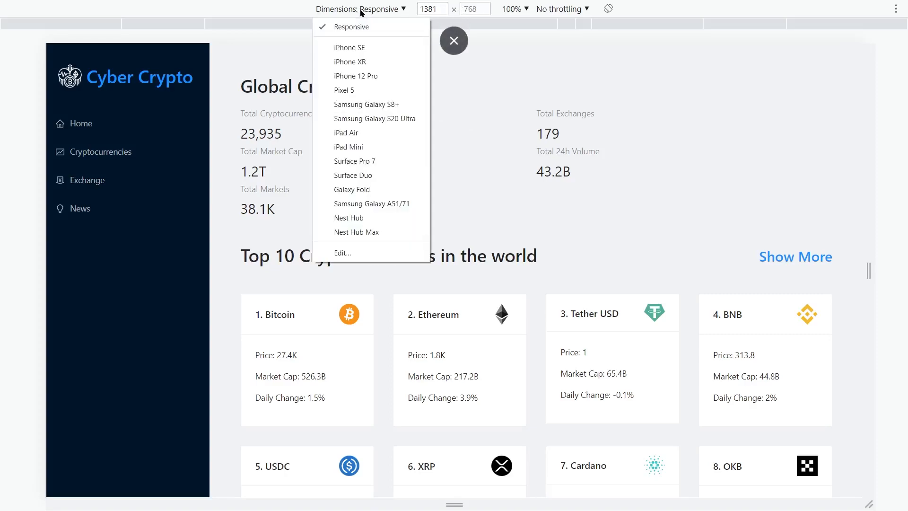
left_click(349, 47)
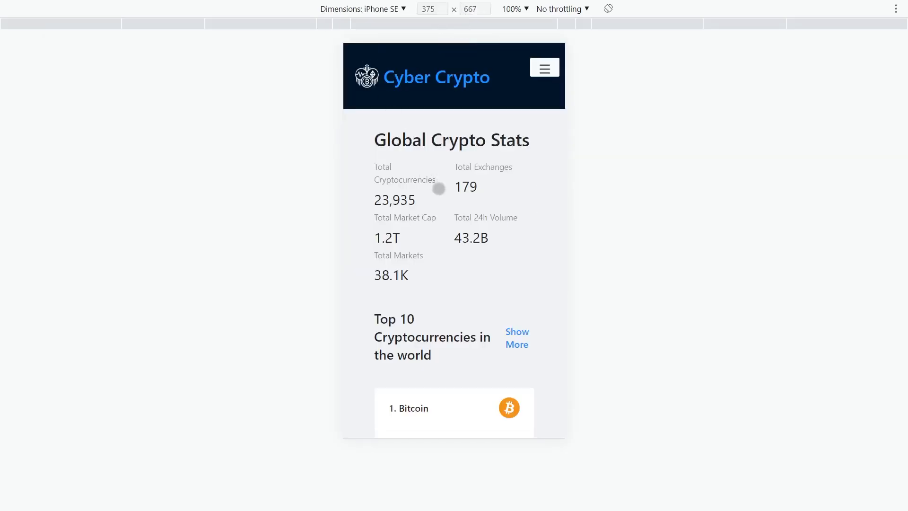
scroll("down", 3)
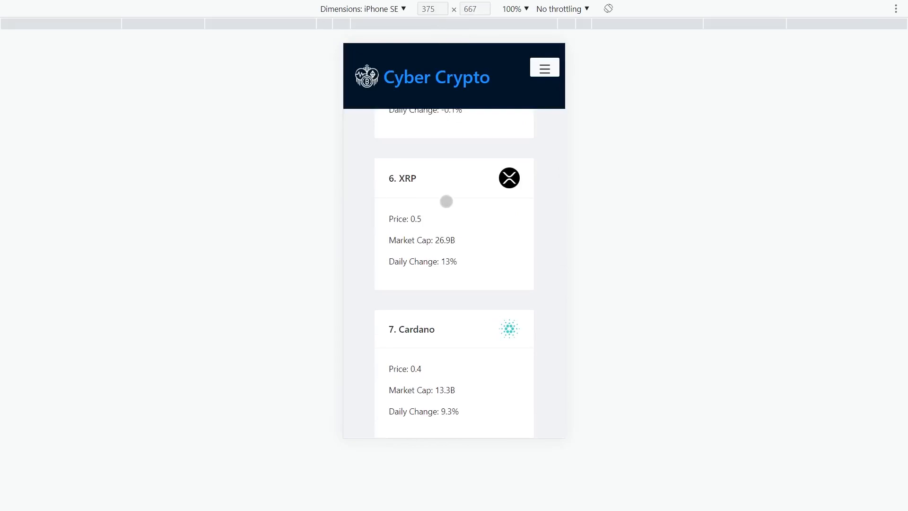
scroll("up", 3)
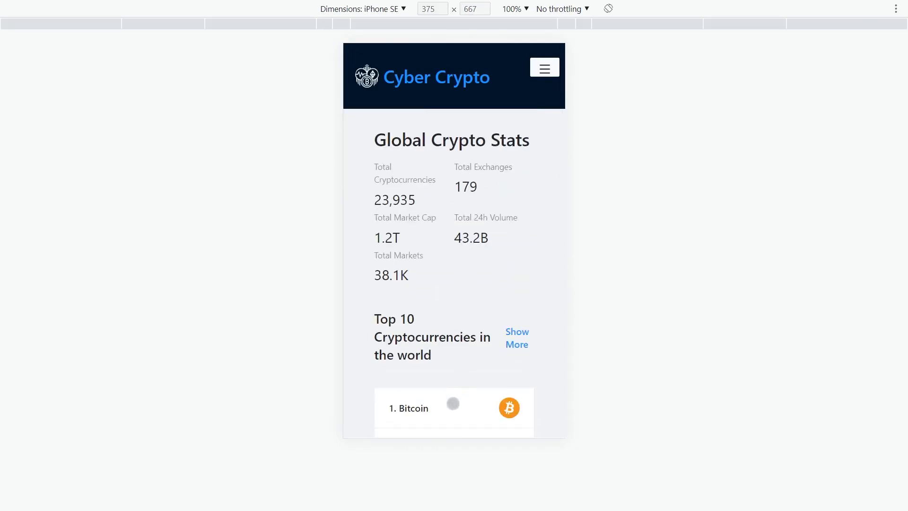
left_click(409, 408)
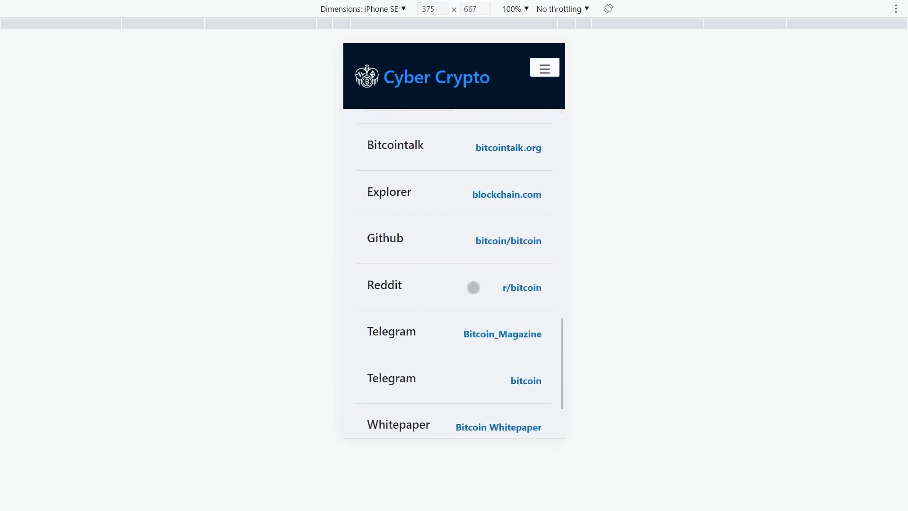
left_click(362, 8)
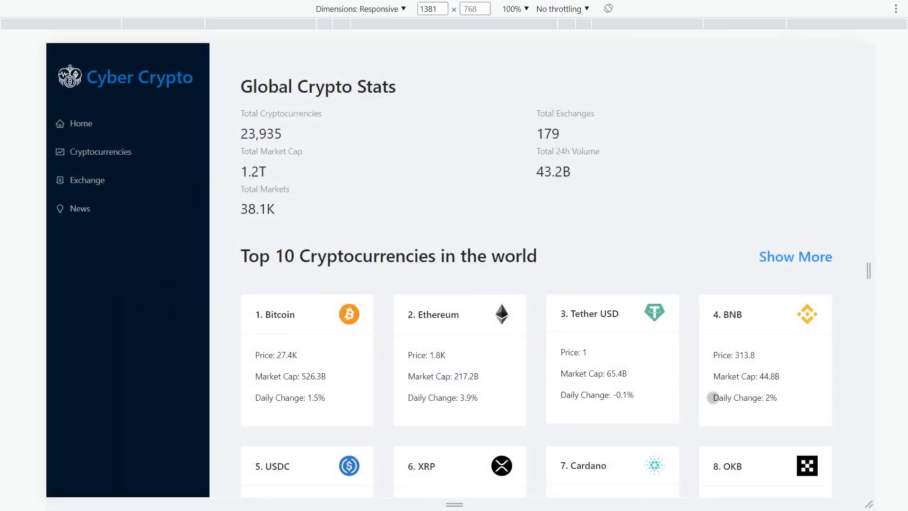
scroll("down", 3)
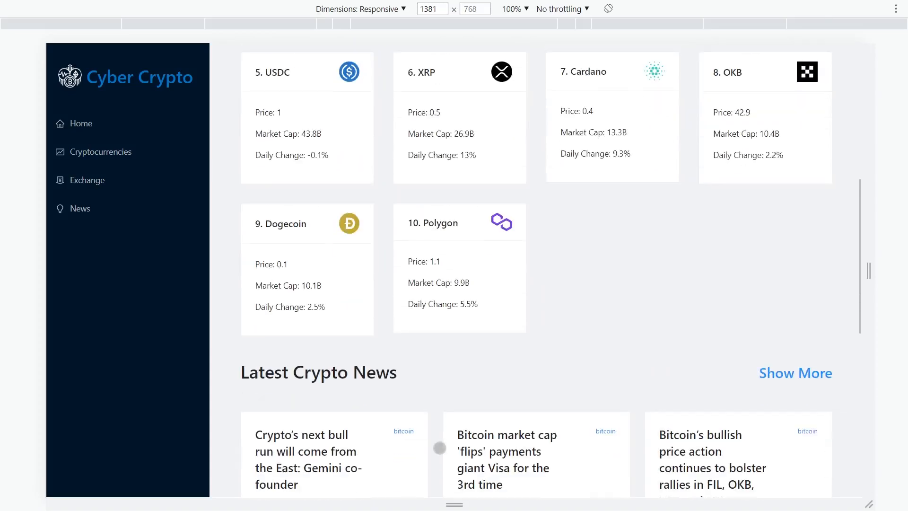
scroll("up", 3)
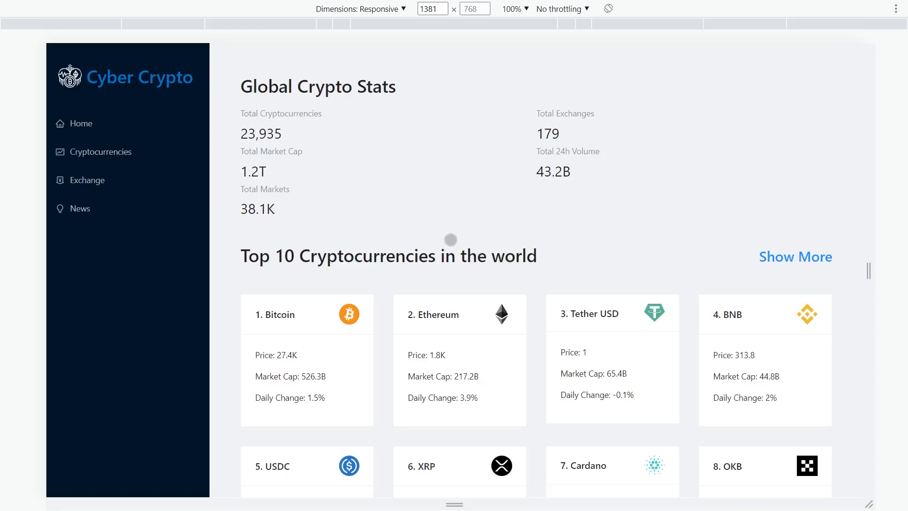
scroll("down", 3)
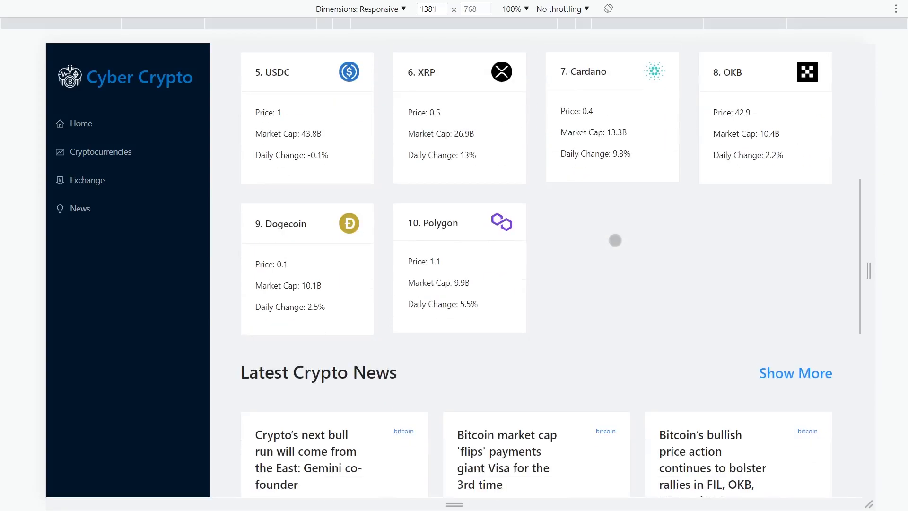
scroll("down", 3)
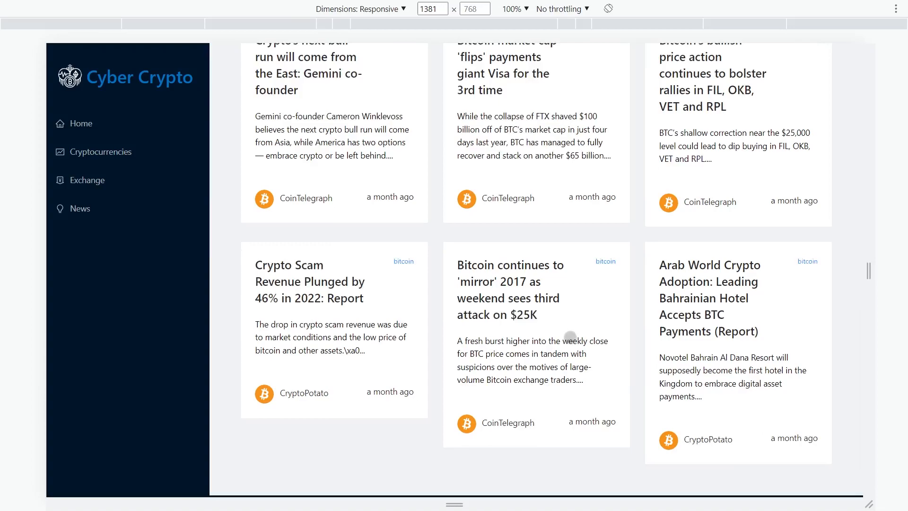
left_click(81, 124)
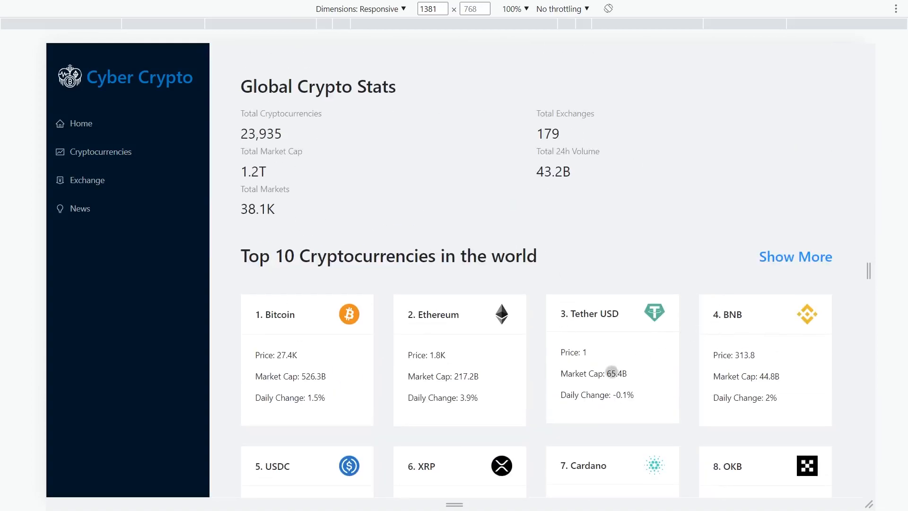
mouse_move(390, 271)
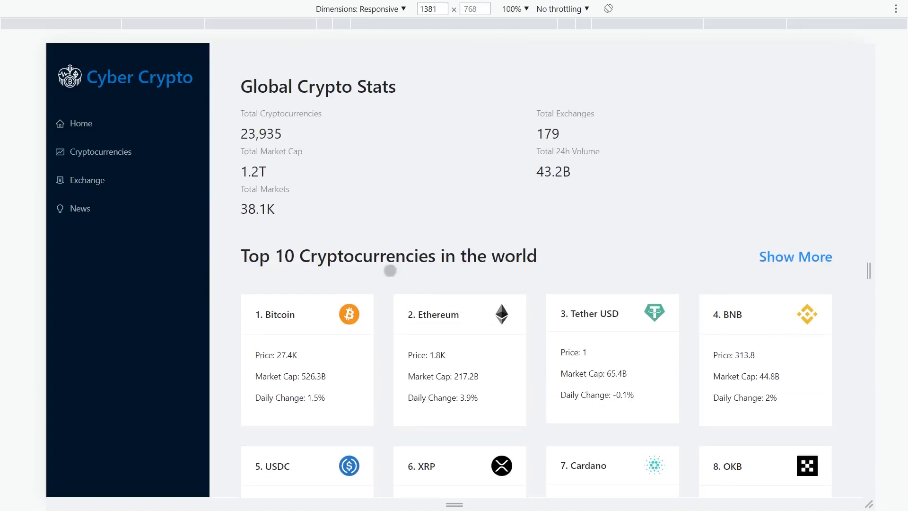